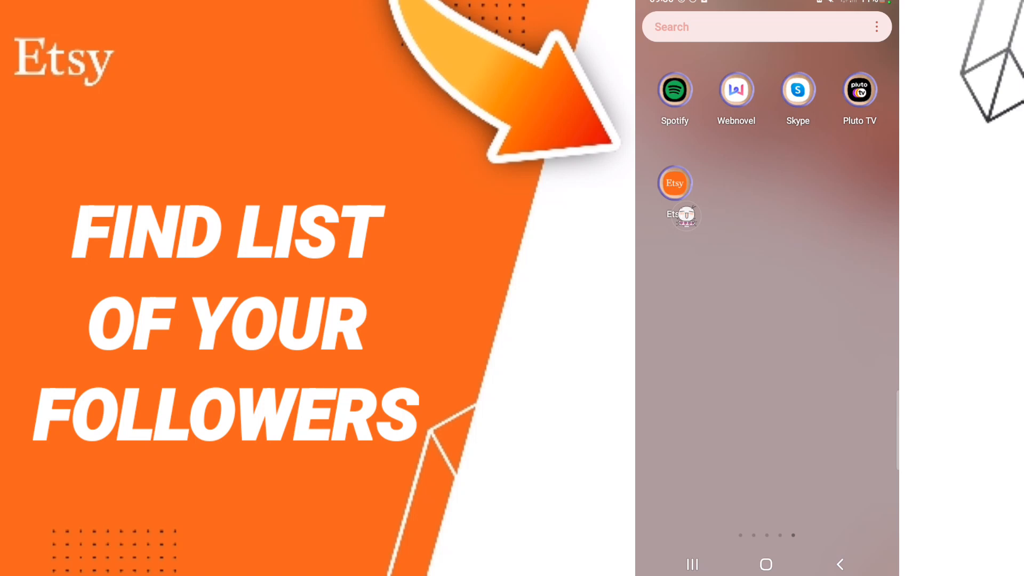
- Launch the Etsy app from the Android home screen
left_click(674, 183)
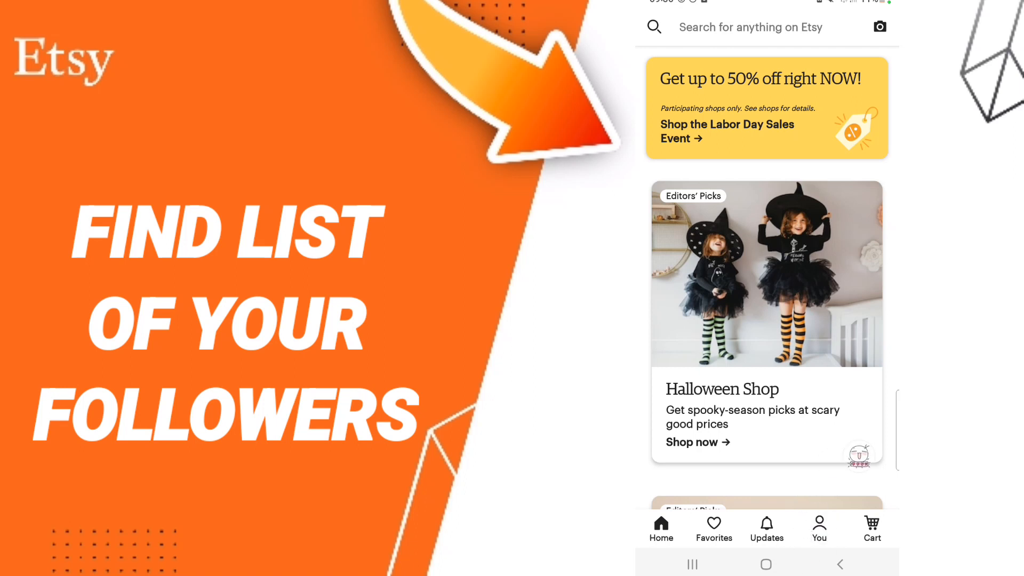
- Go to your own Etsy user profile showing 0 Following and 0 Followers
left_click(819, 527)
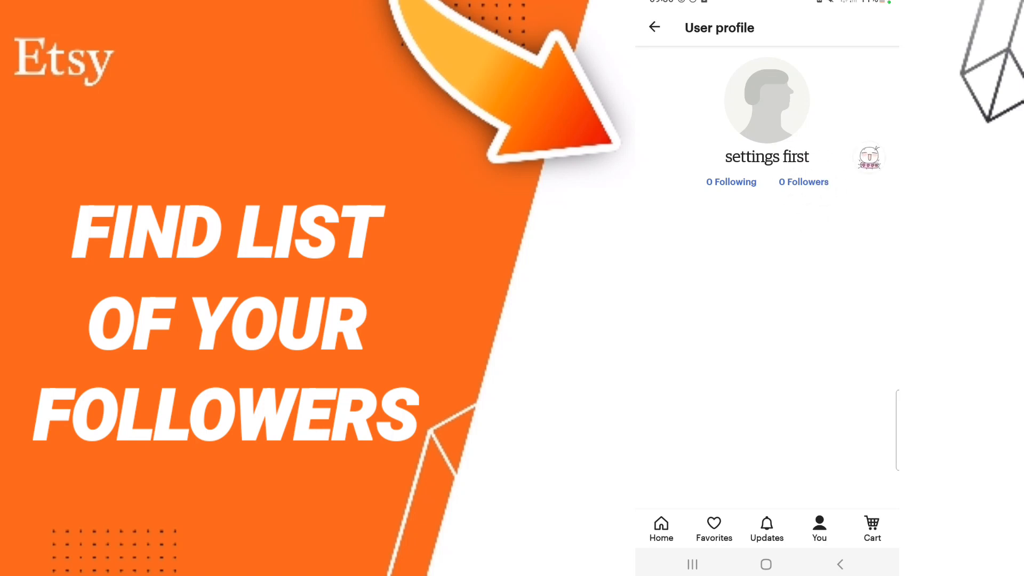
- View the Followers list, which reads 'You don't have any followers yet.'
left_click(803, 182)
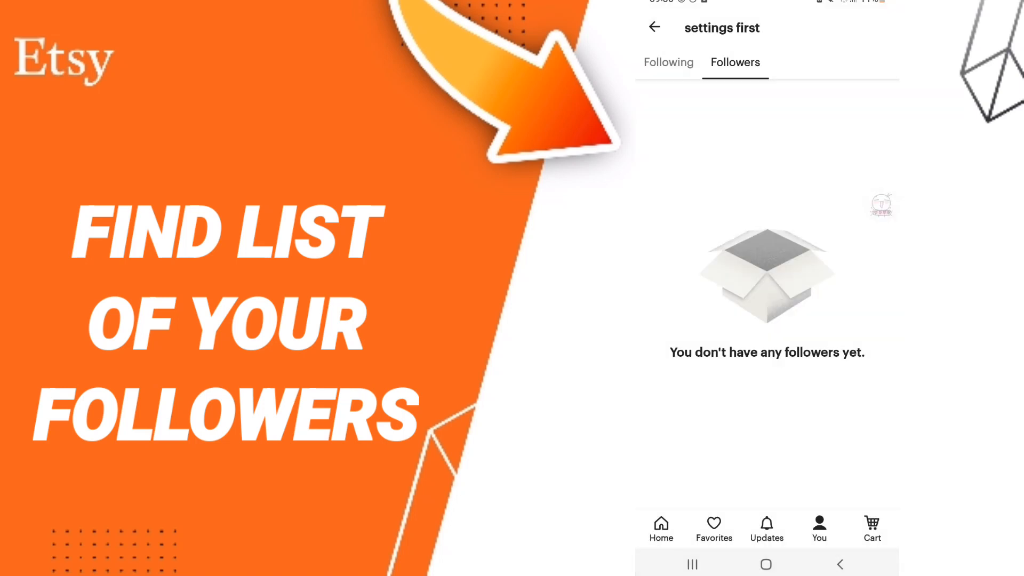
scroll("down", 3)
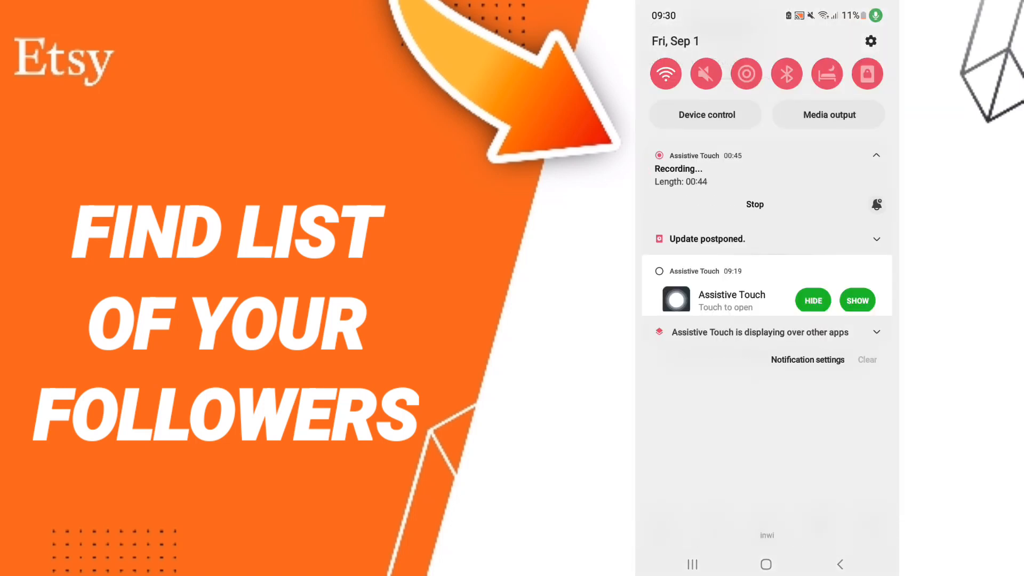